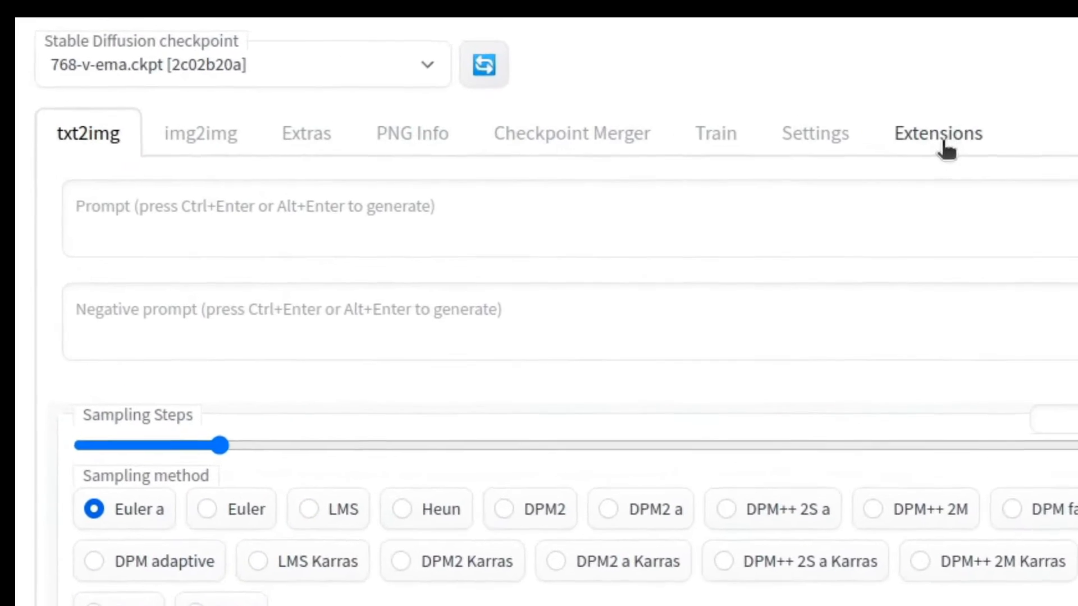
- Install the stable-diffusion-webui-normalmap-script extension from its graemeniedermayer GitHub URL
click(936, 134)
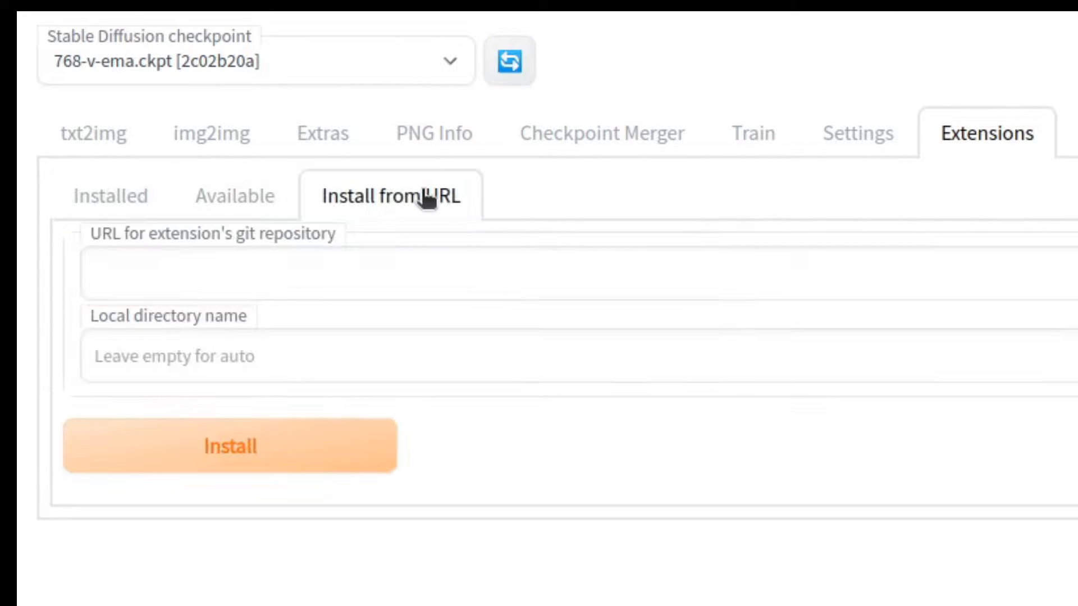
text(https://github.com/graemeniedermayer/stable-diffusion-webui-normalmap-script)
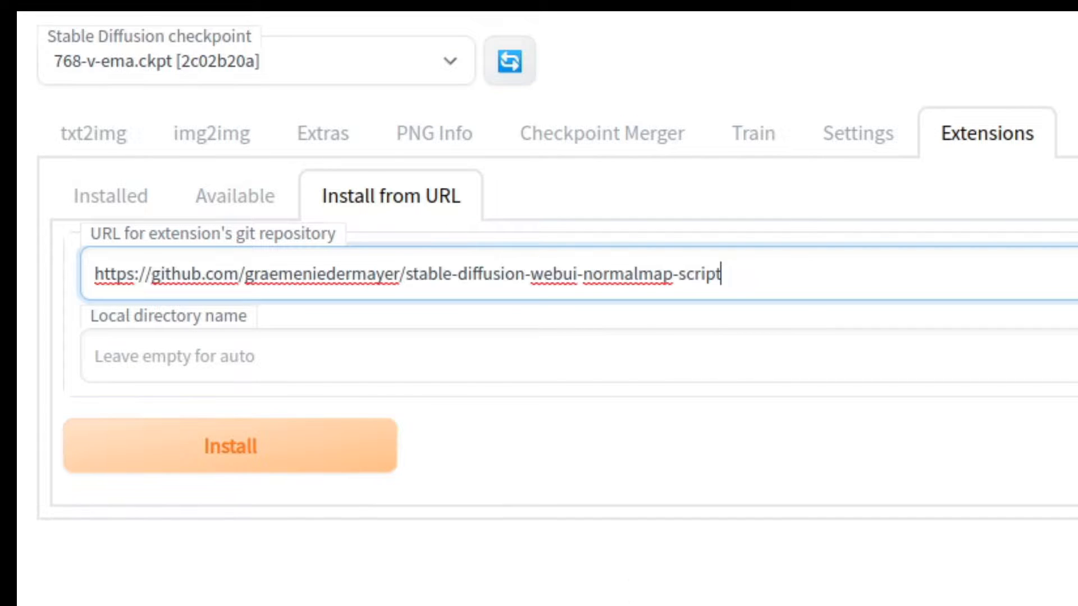
click(84, 134)
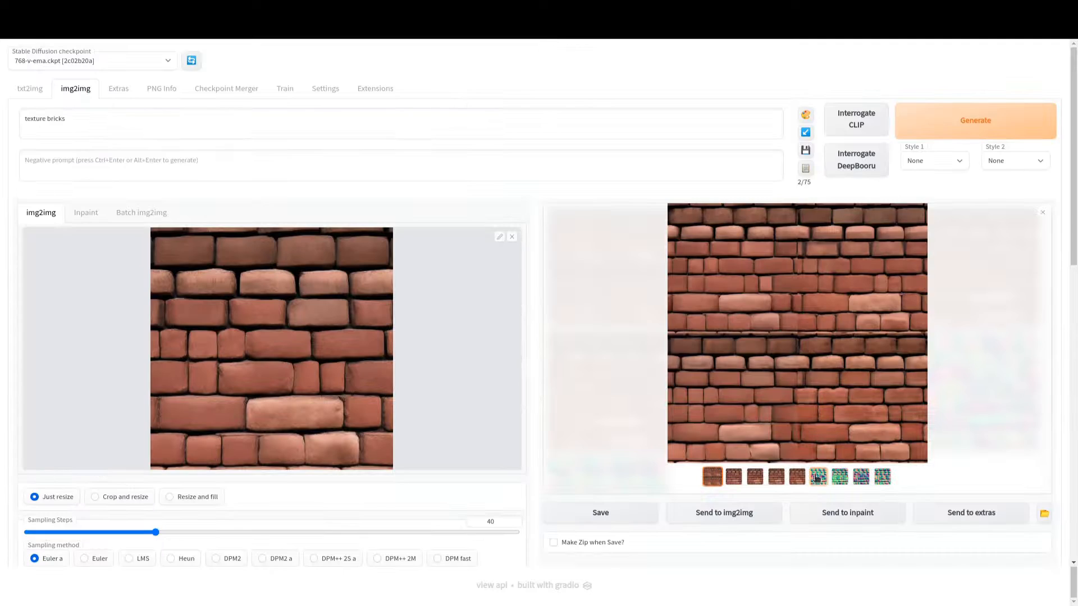
- Preview several img2img brick textures and their generated normal maps in the output gallery
click(796, 477)
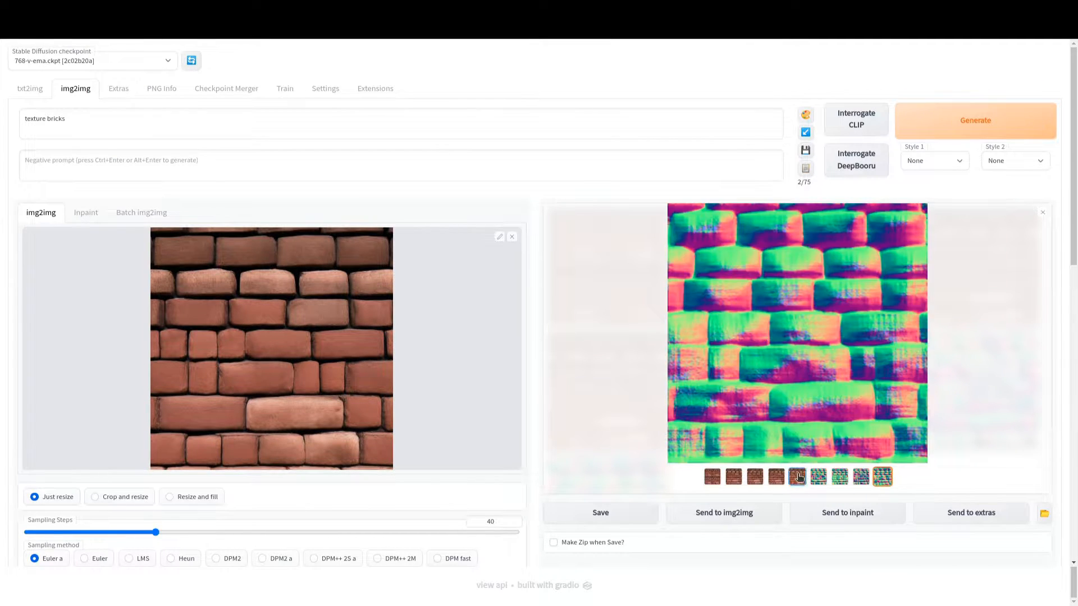
click(818, 477)
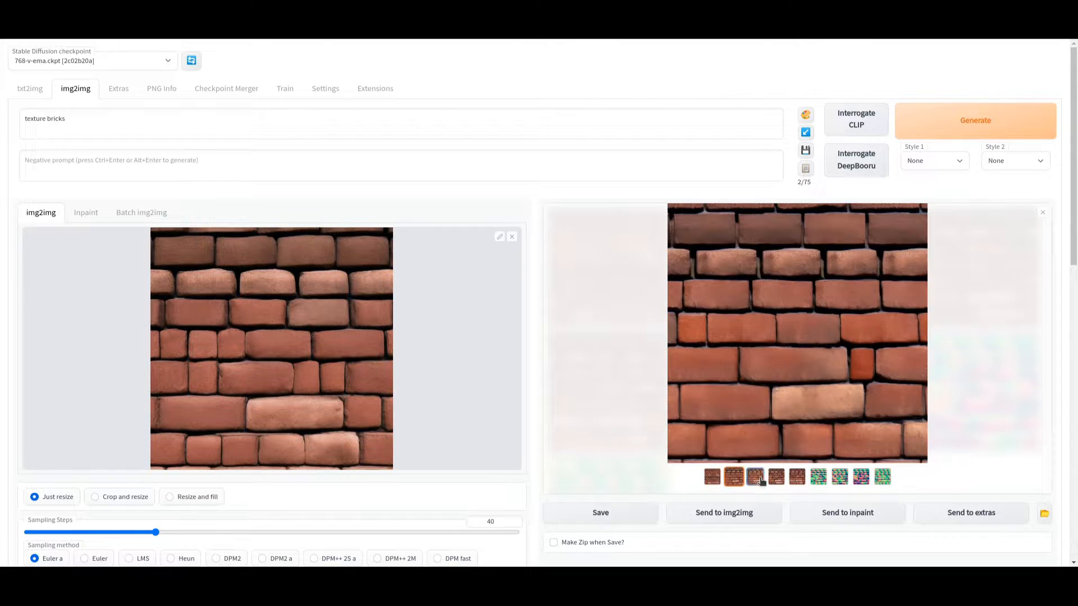
click(974, 120)
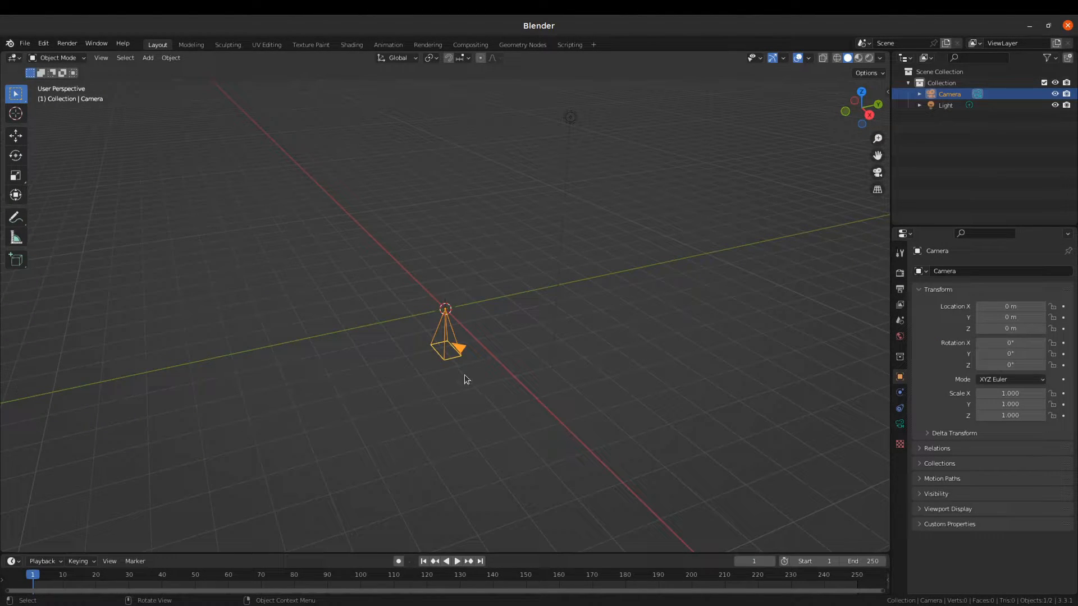
- Add a plane and start browsing for an image texture as its material's base colour
click(147, 57)
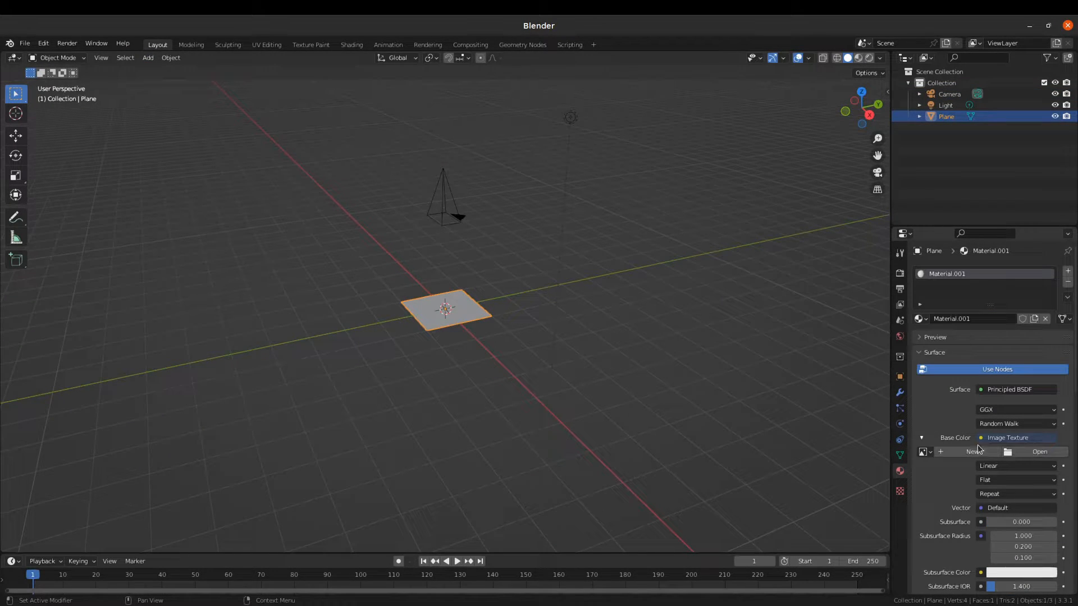
click(352, 43)
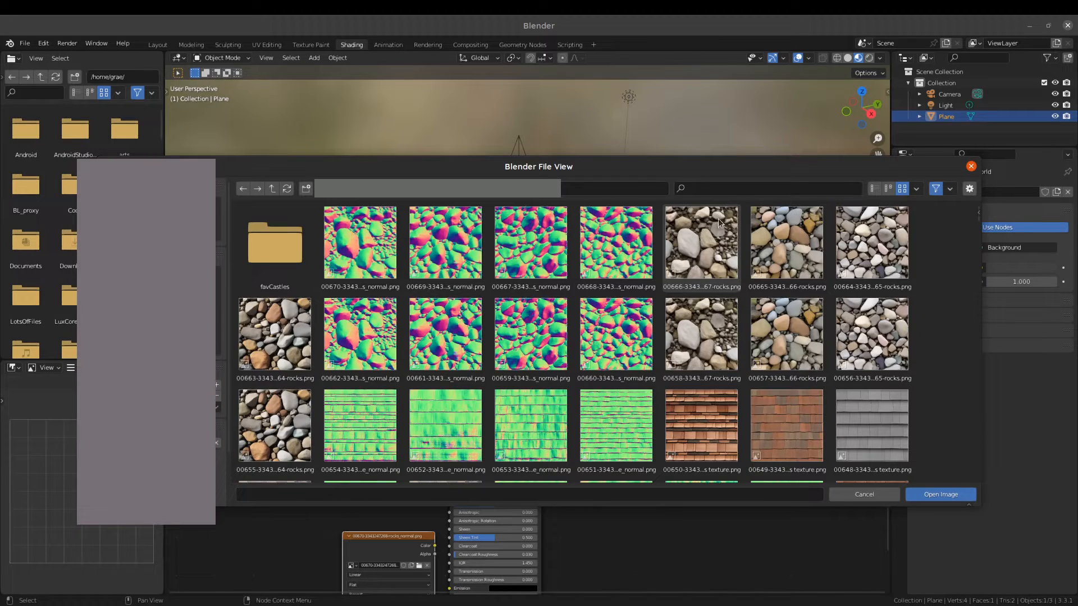
- Apply a generated rock PNG to the plane and link its normal map to the BSDF Normal socket
click(940, 494)
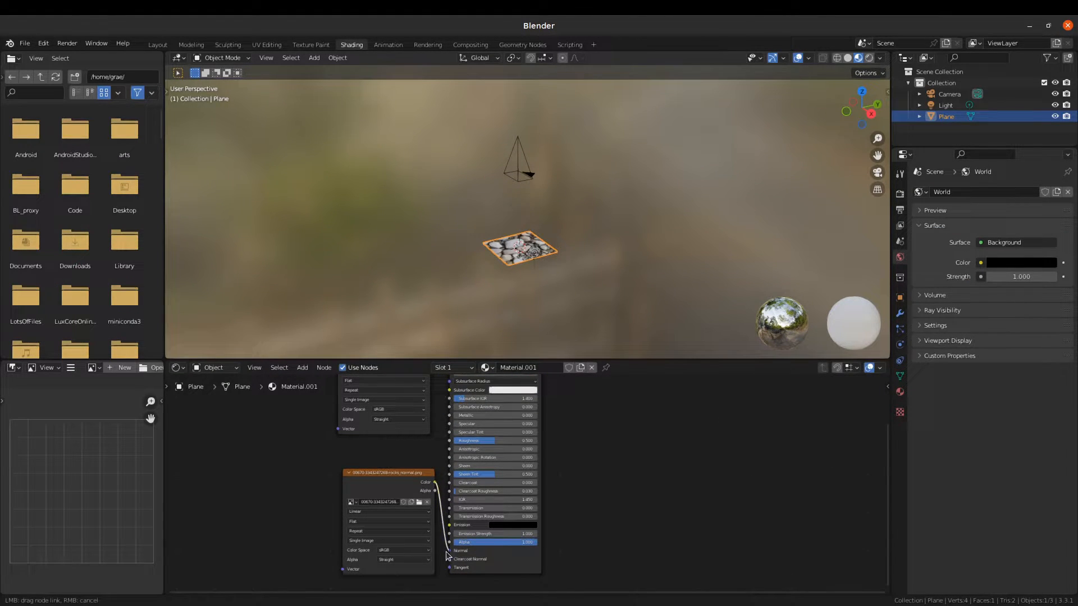
click(157, 44)
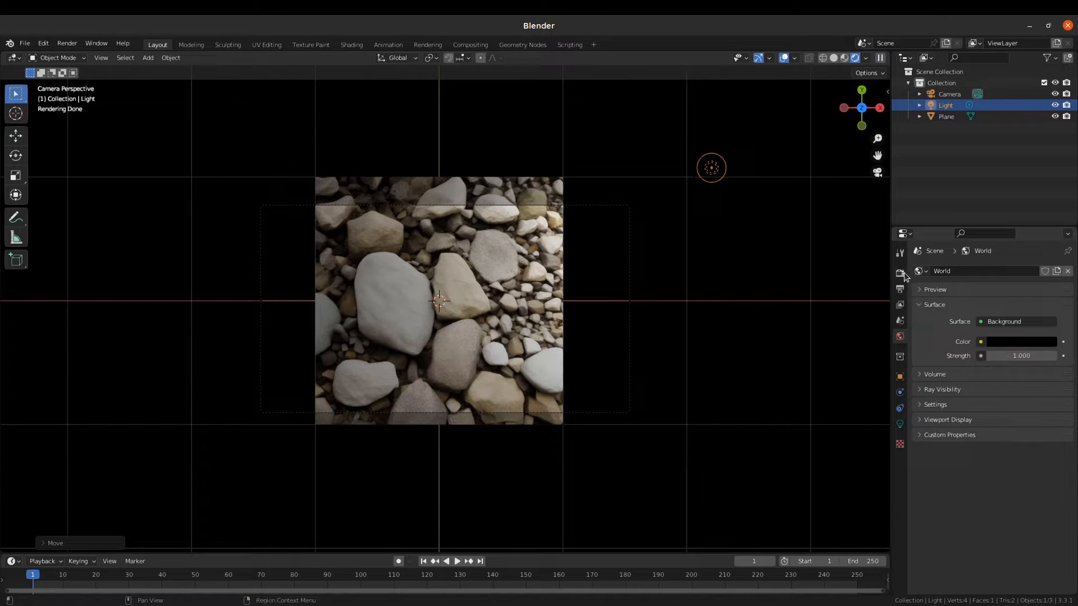
- Show the Render Properties, with Eevee as the render engine
click(899, 273)
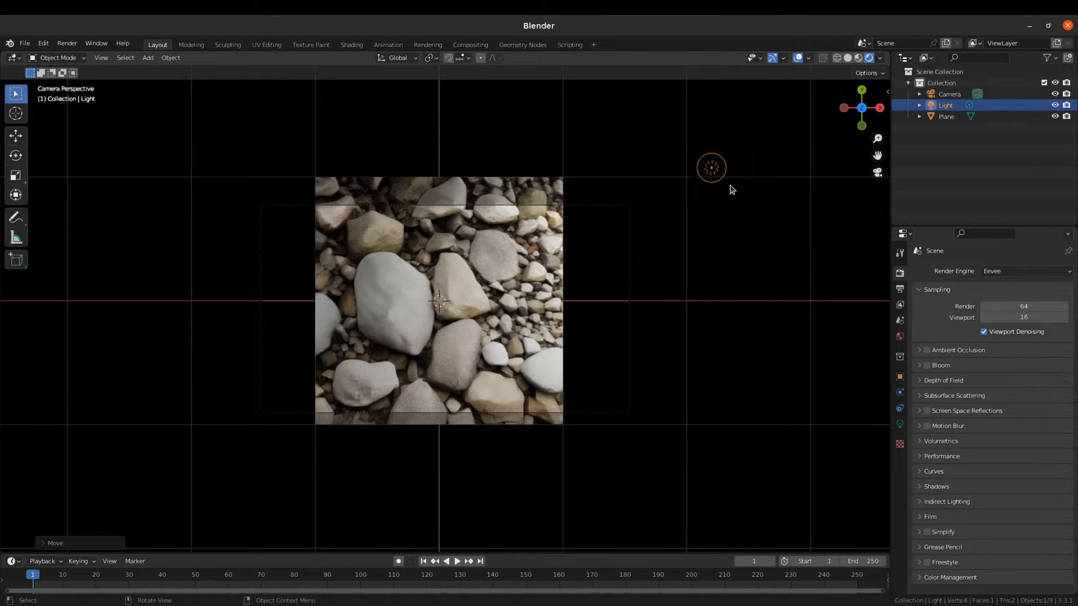